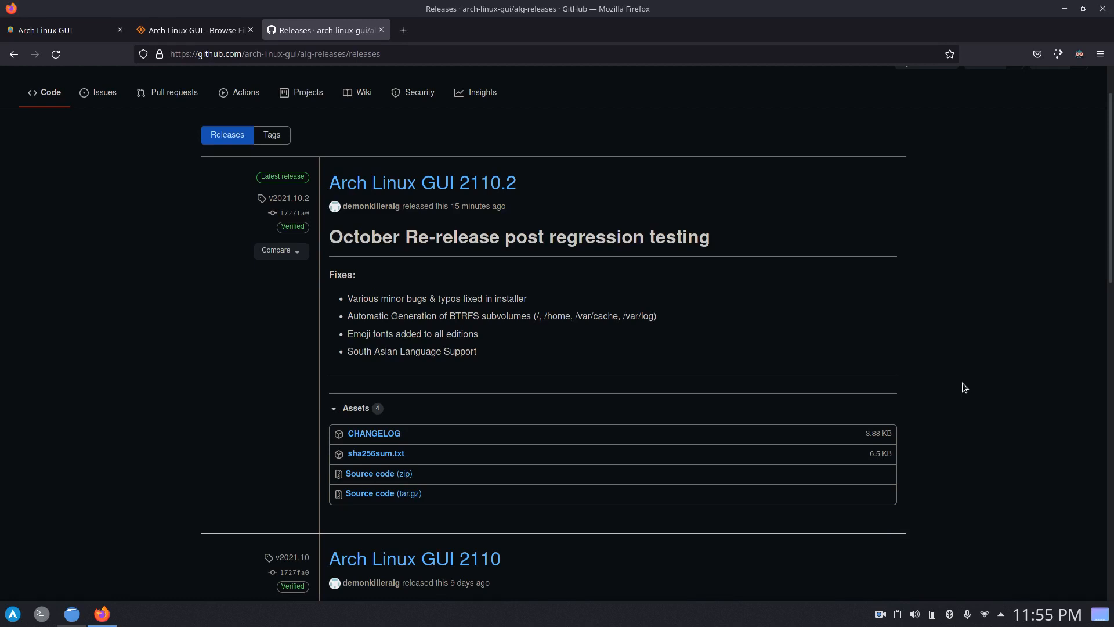
# Review the October release notes, glance at the SourceForge ISO list, and bring up the project homepage.
pyautogui.scroll(-3)
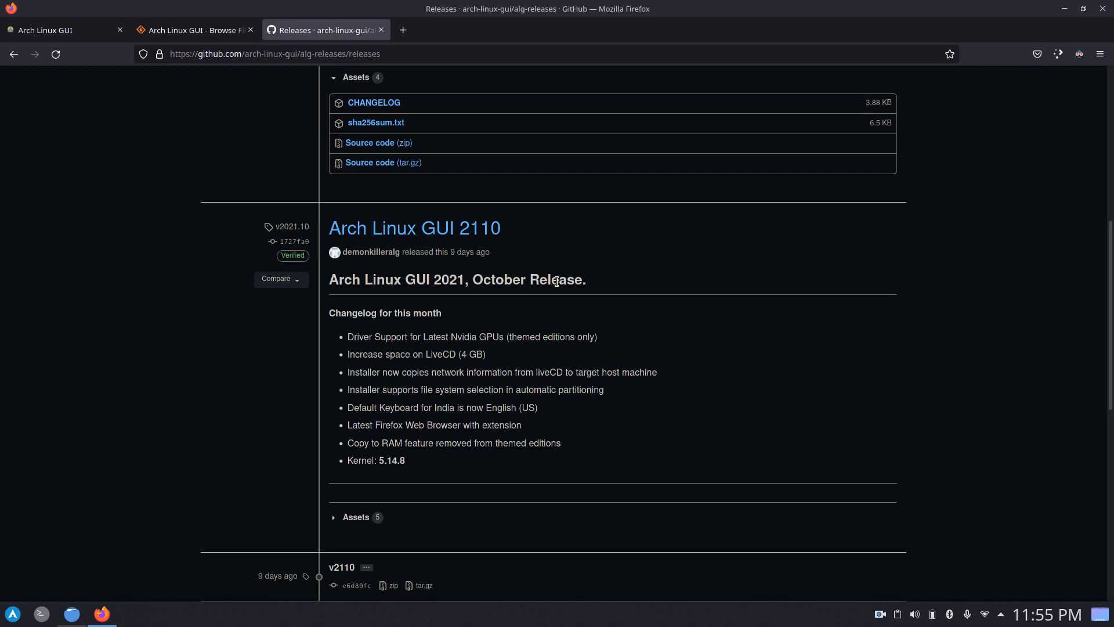
pyautogui.scroll(-3)
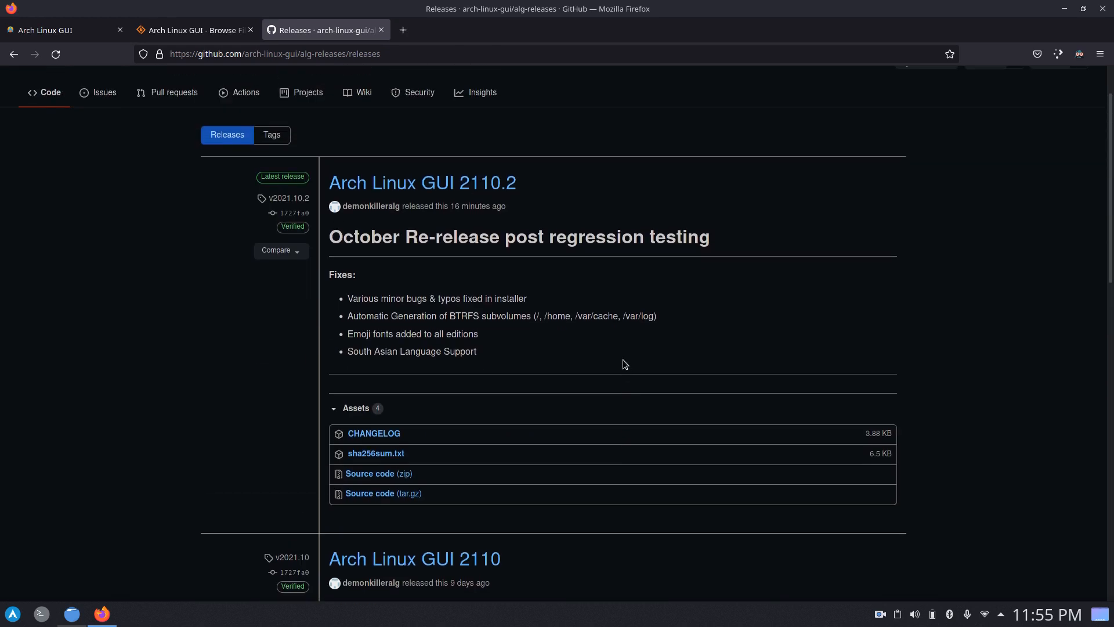
pyautogui.click(192, 31)
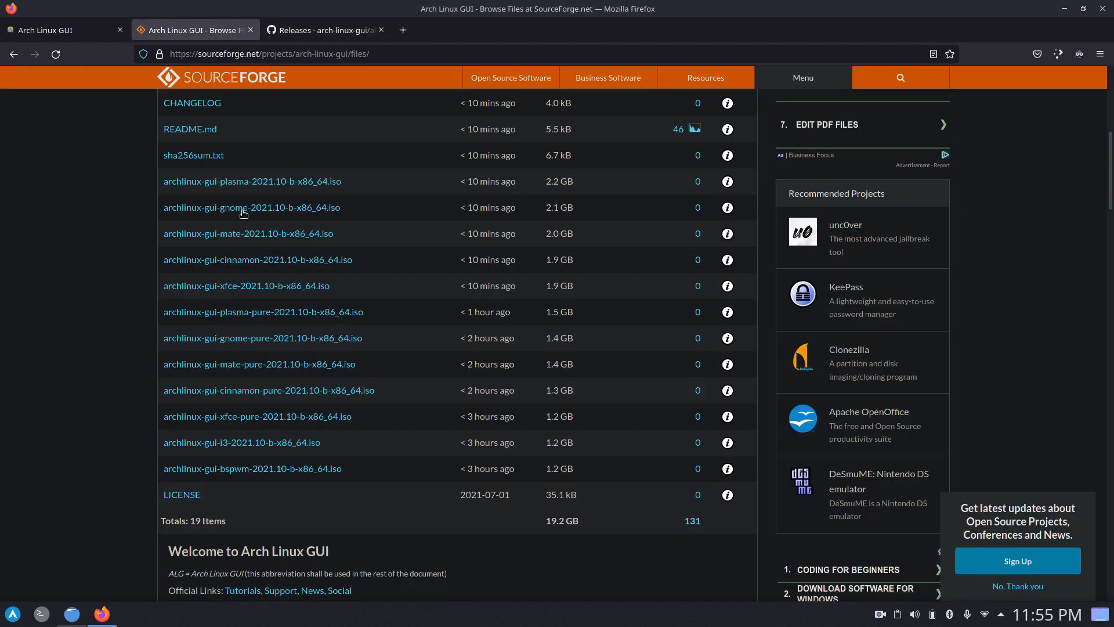
pyautogui.moveTo(297, 195)
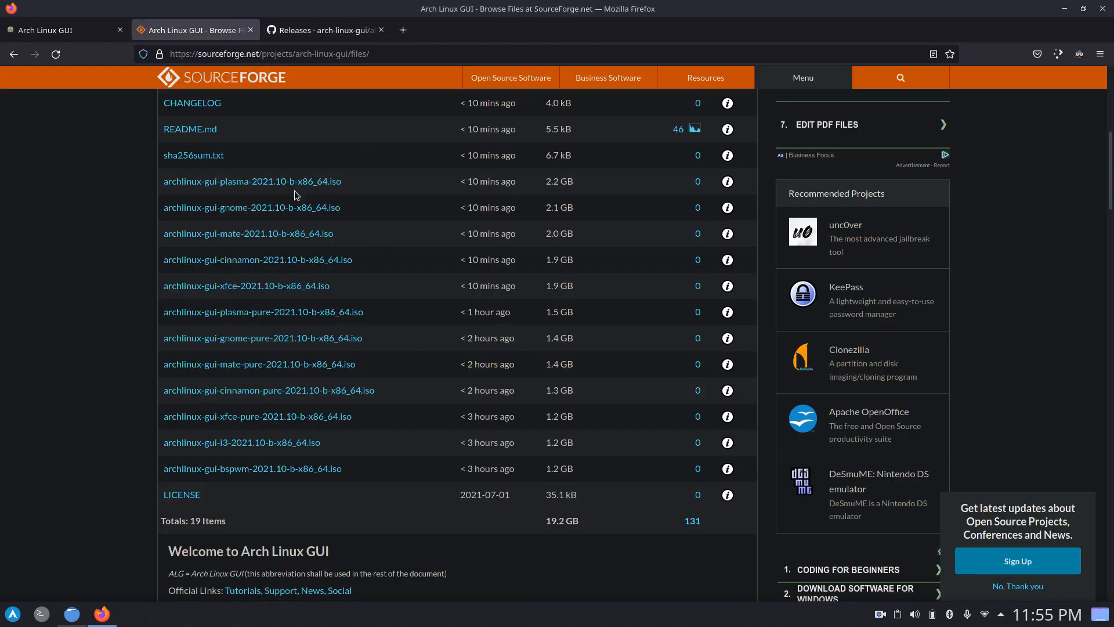
pyautogui.click(54, 30)
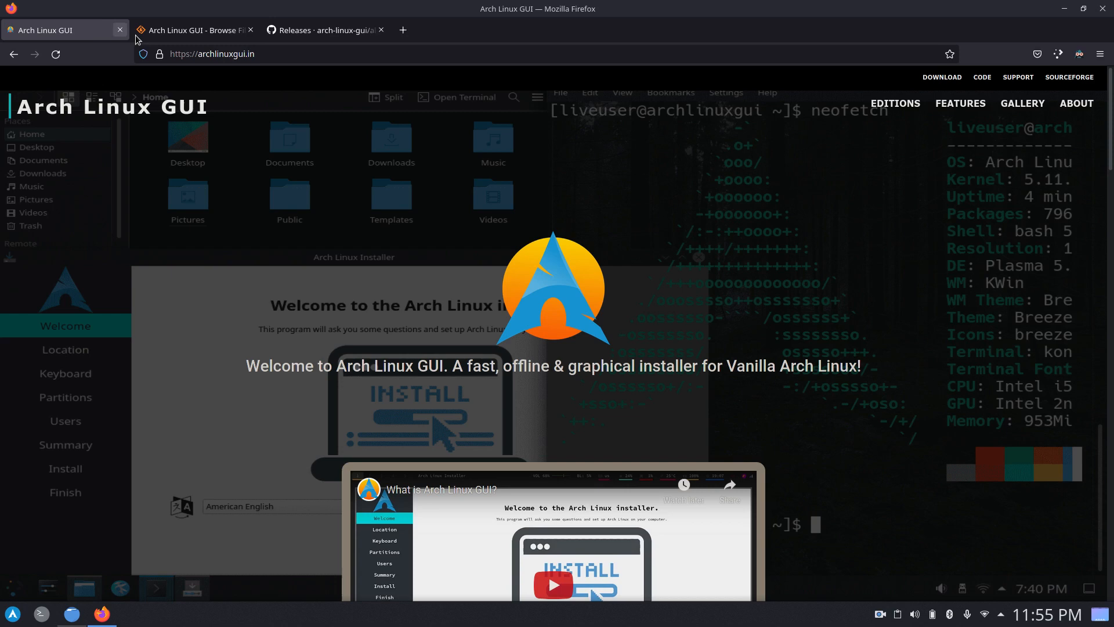
pyautogui.moveTo(895, 103)
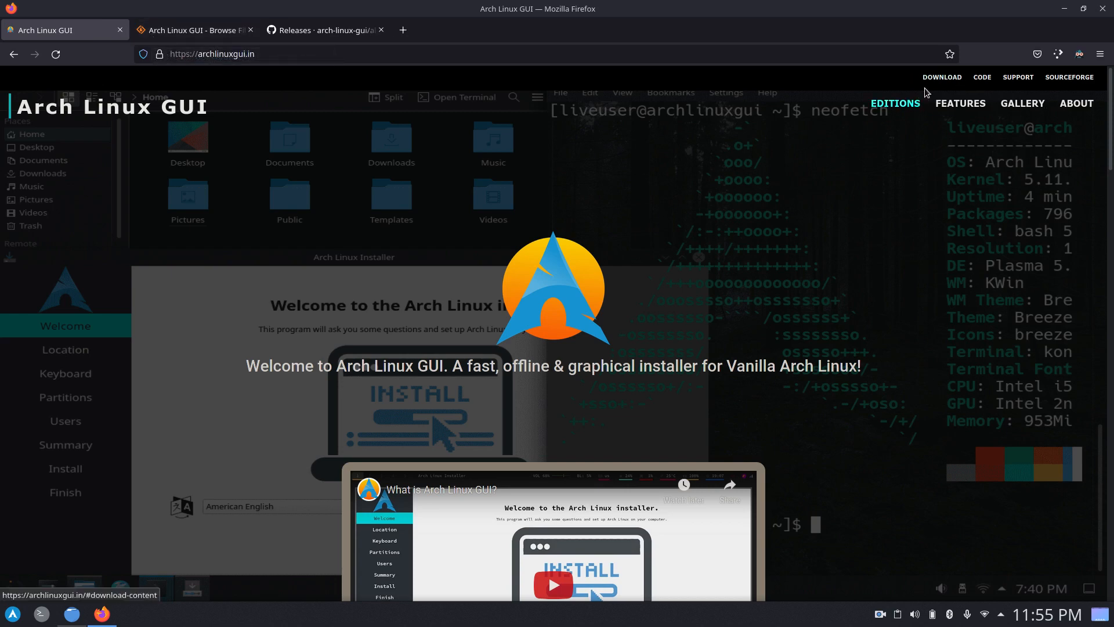
# Open the Download page with Plasma editions, then return via SourceForge to the GitHub release notes.
pyautogui.click(941, 76)
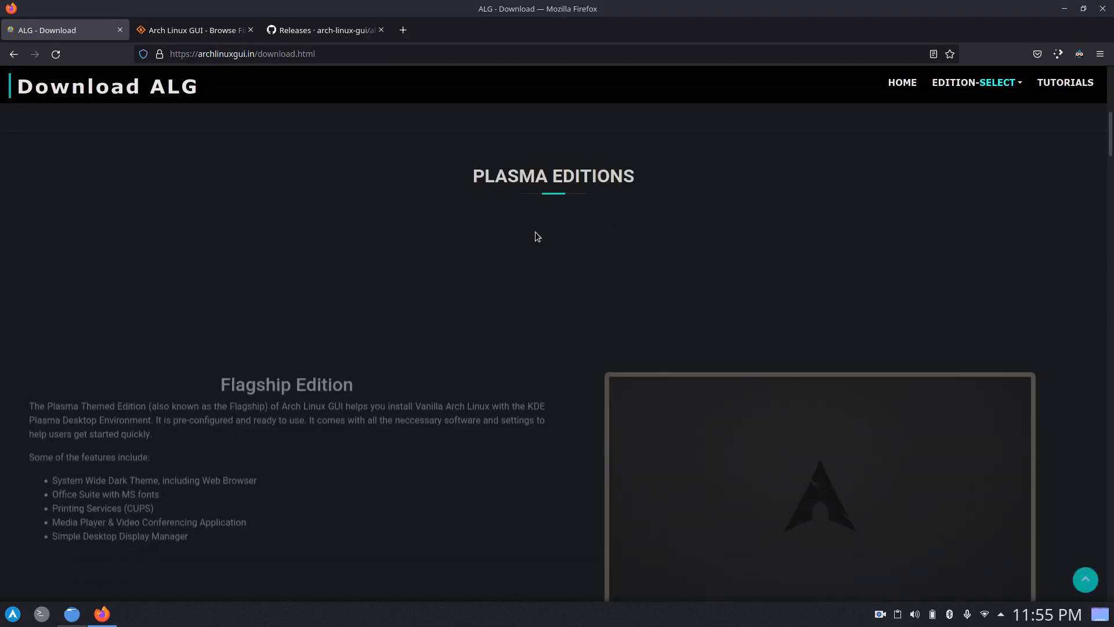
pyautogui.click(191, 30)
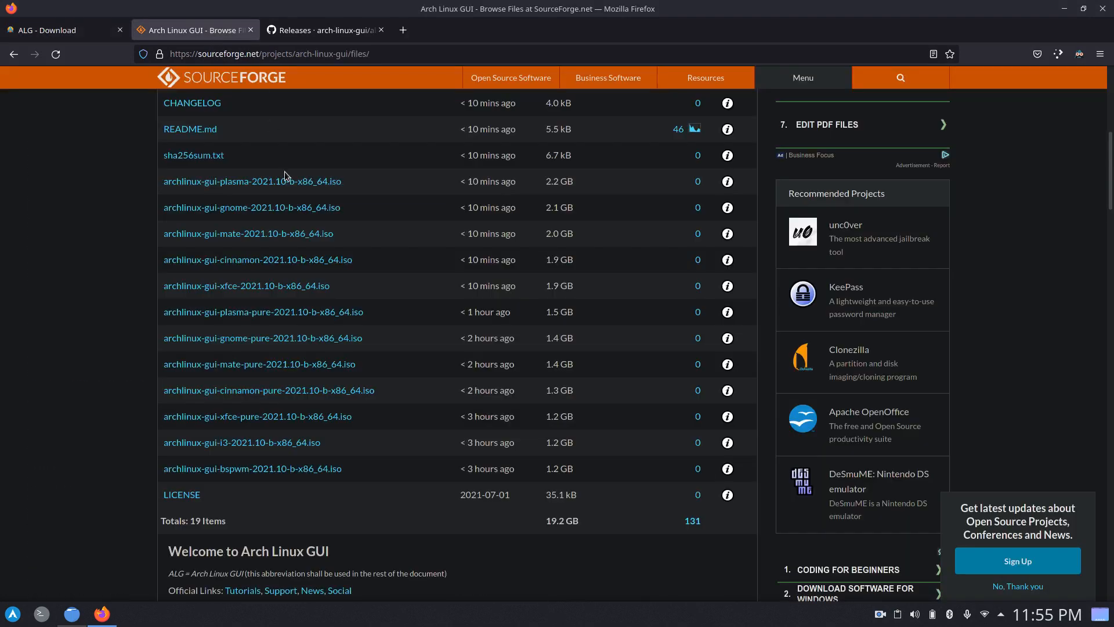
pyautogui.moveTo(261, 31)
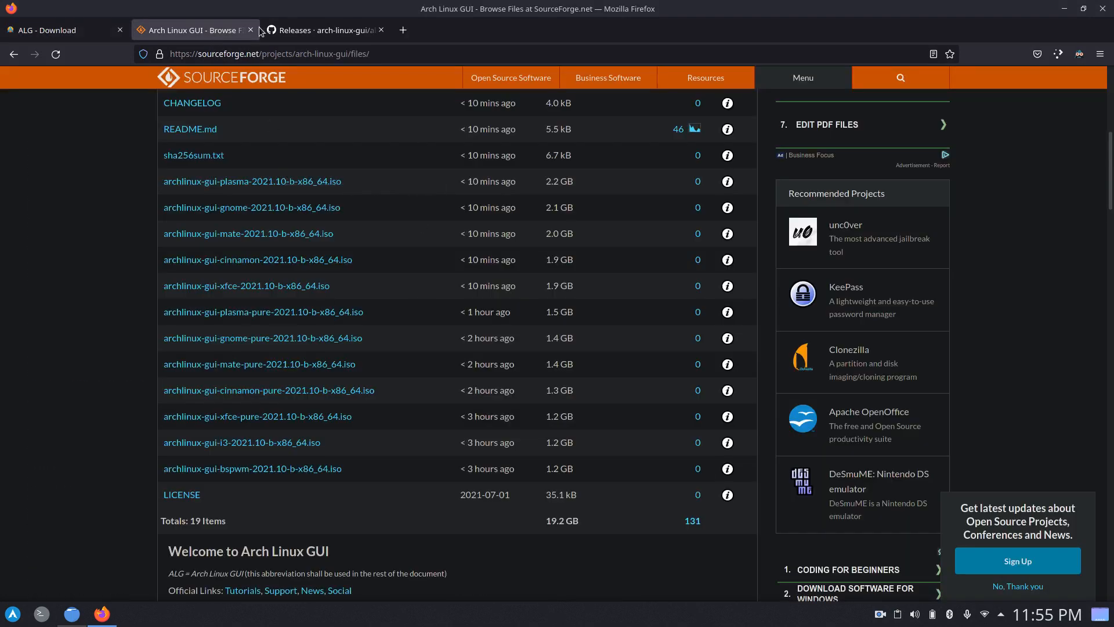
pyautogui.click(324, 30)
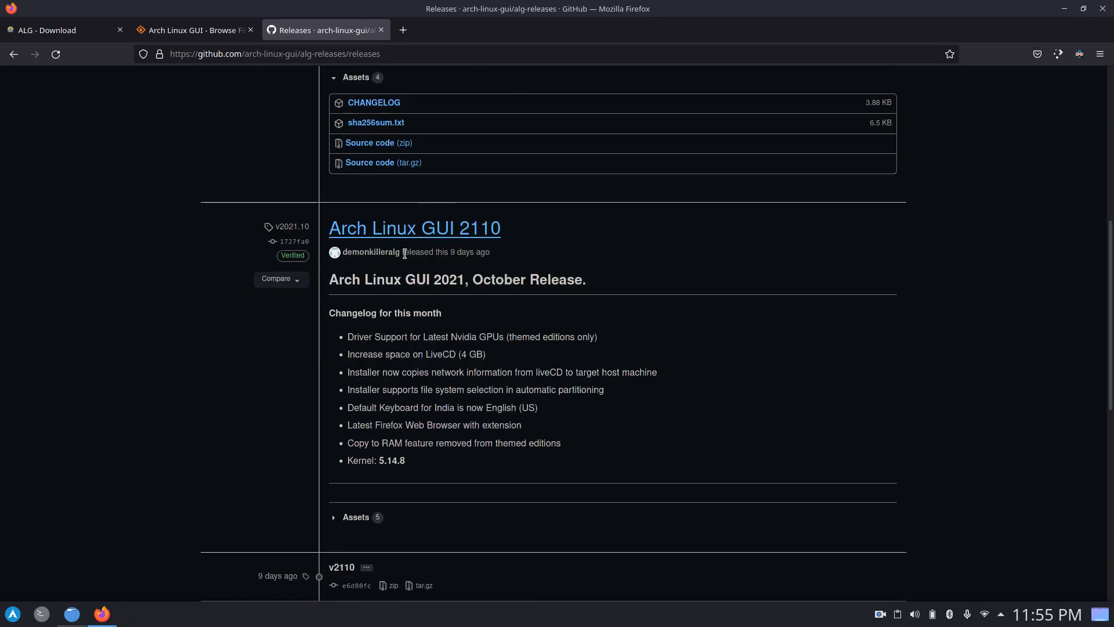
pyautogui.scroll(-3)
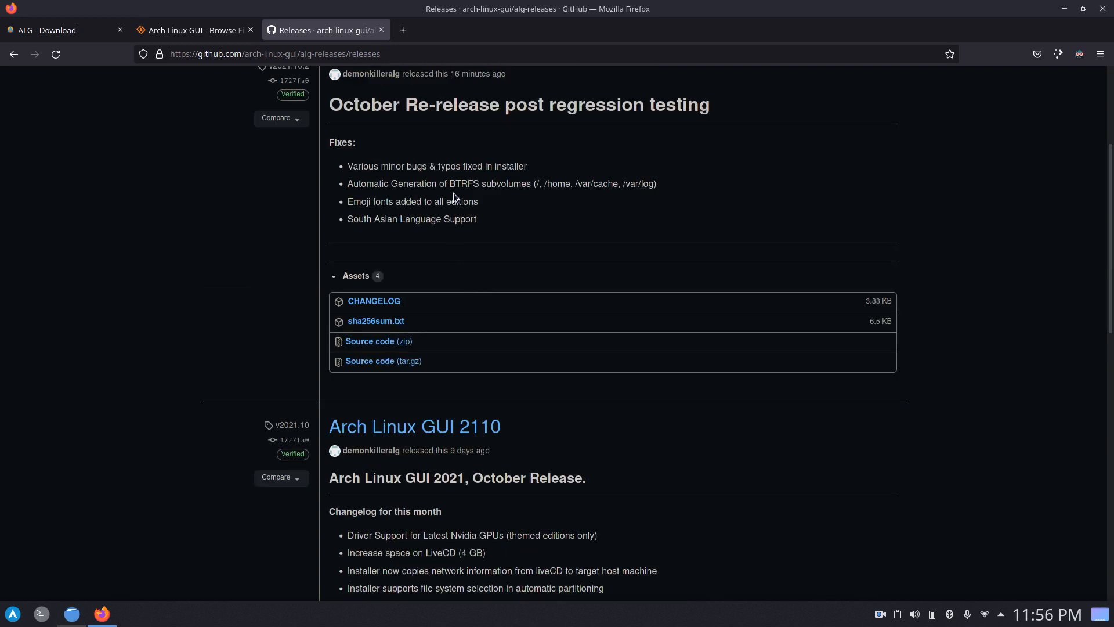
pyautogui.doubleClick(464, 183)
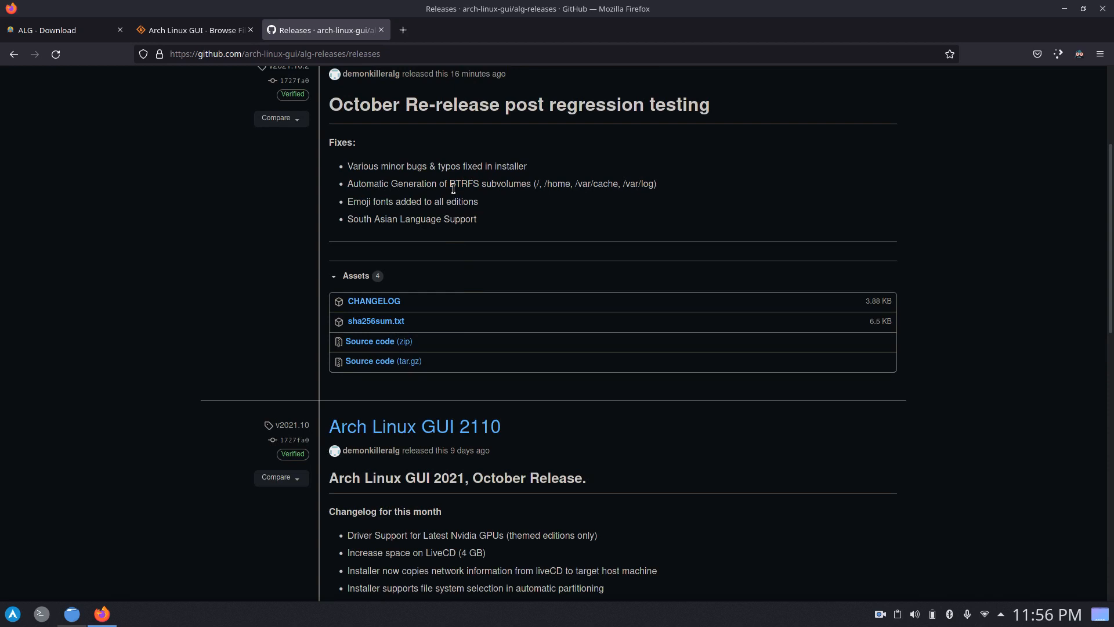
pyautogui.doubleClick(464, 183)
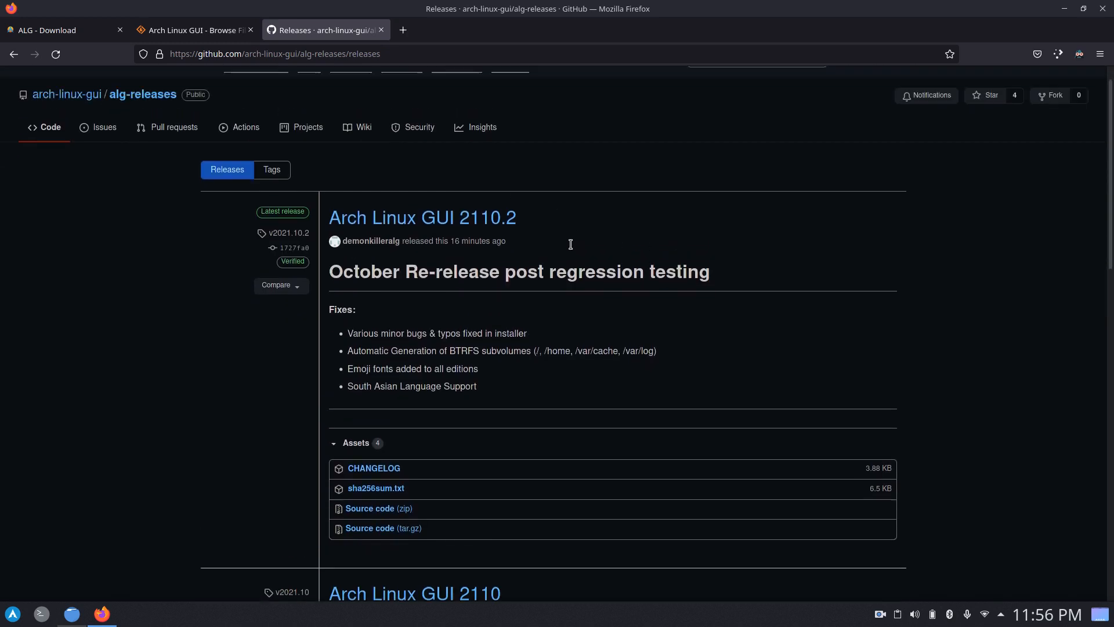
pyautogui.scroll(3)
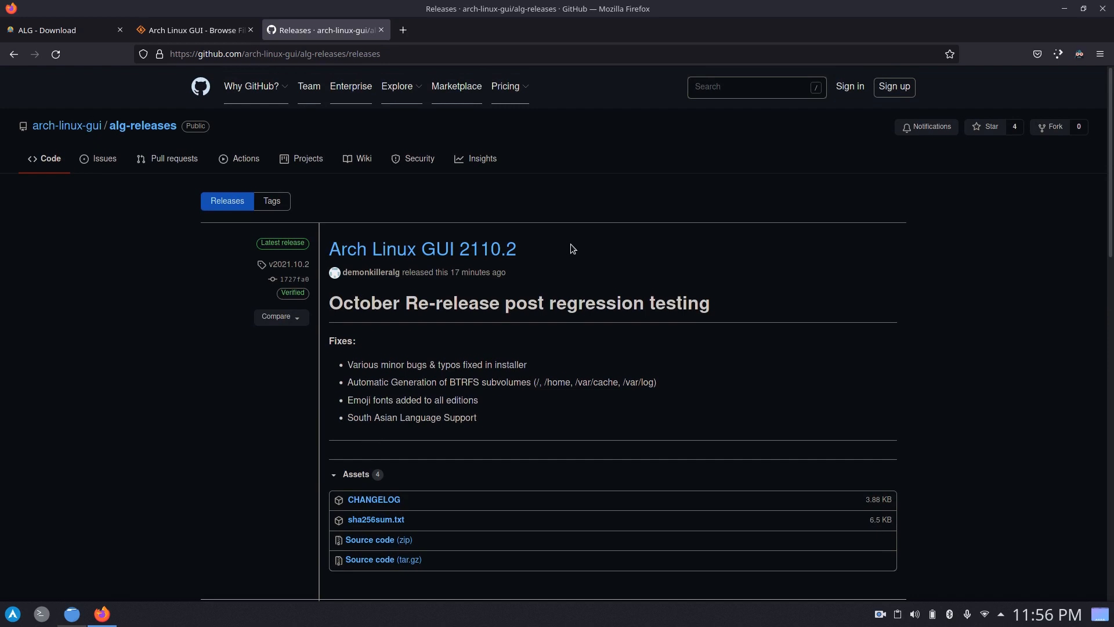
pyautogui.scroll(-3)
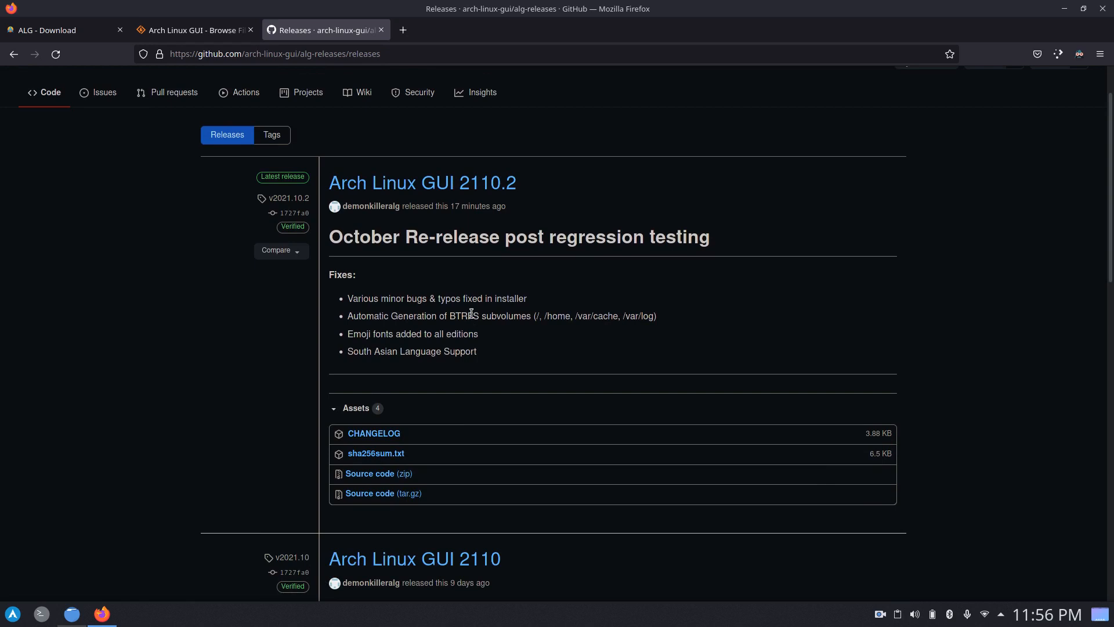
pyautogui.moveTo(502, 314)
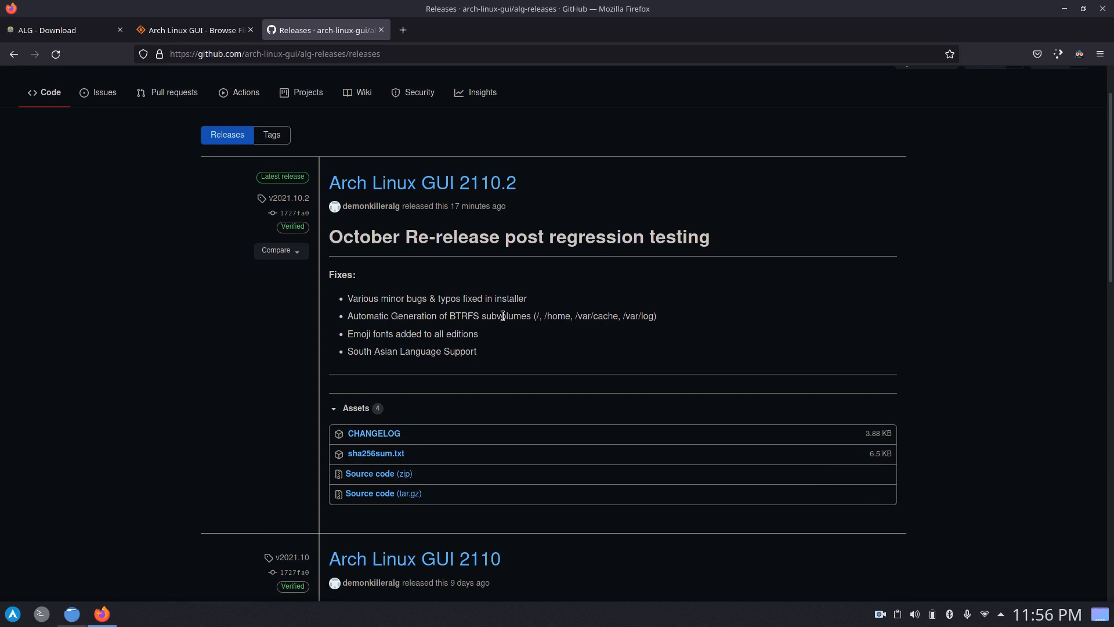